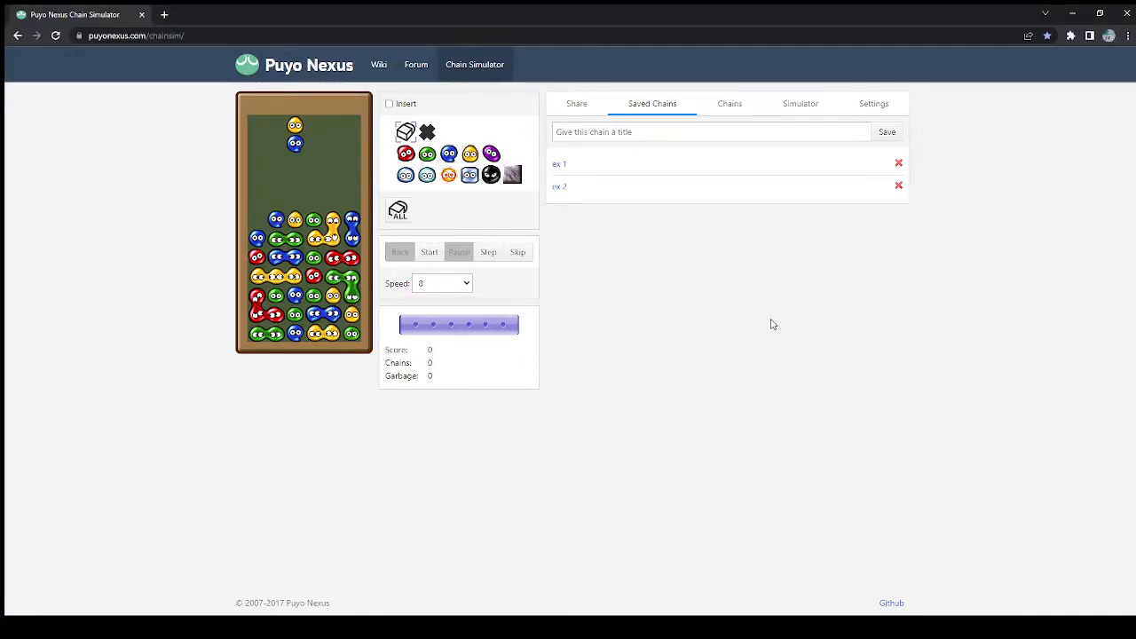
mouse_move(632, 273)
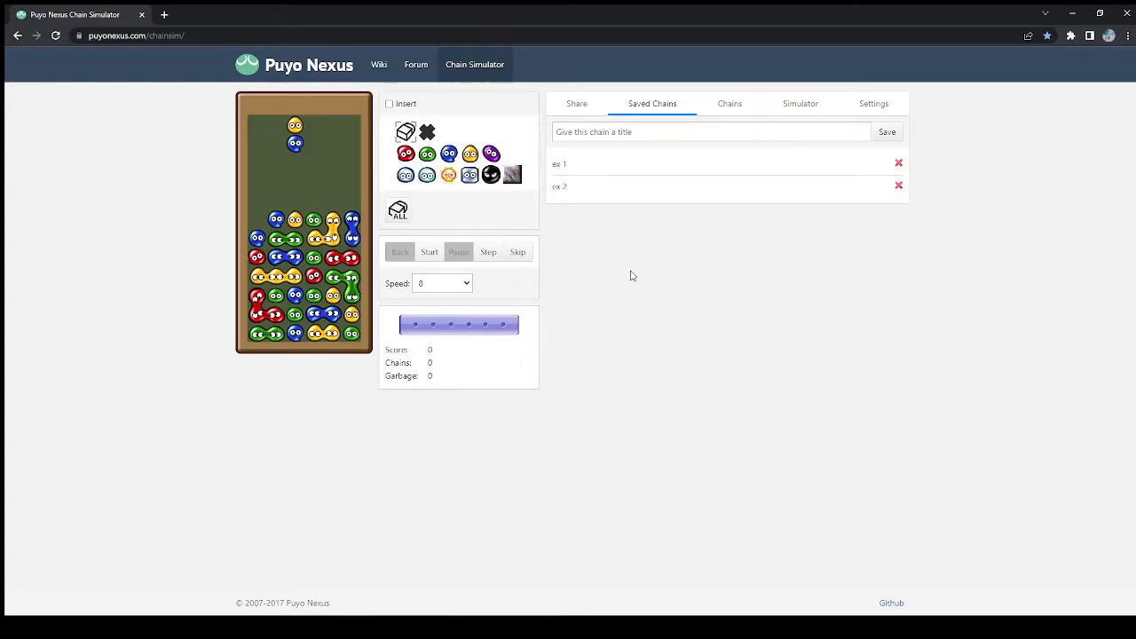
mouse_move(664, 289)
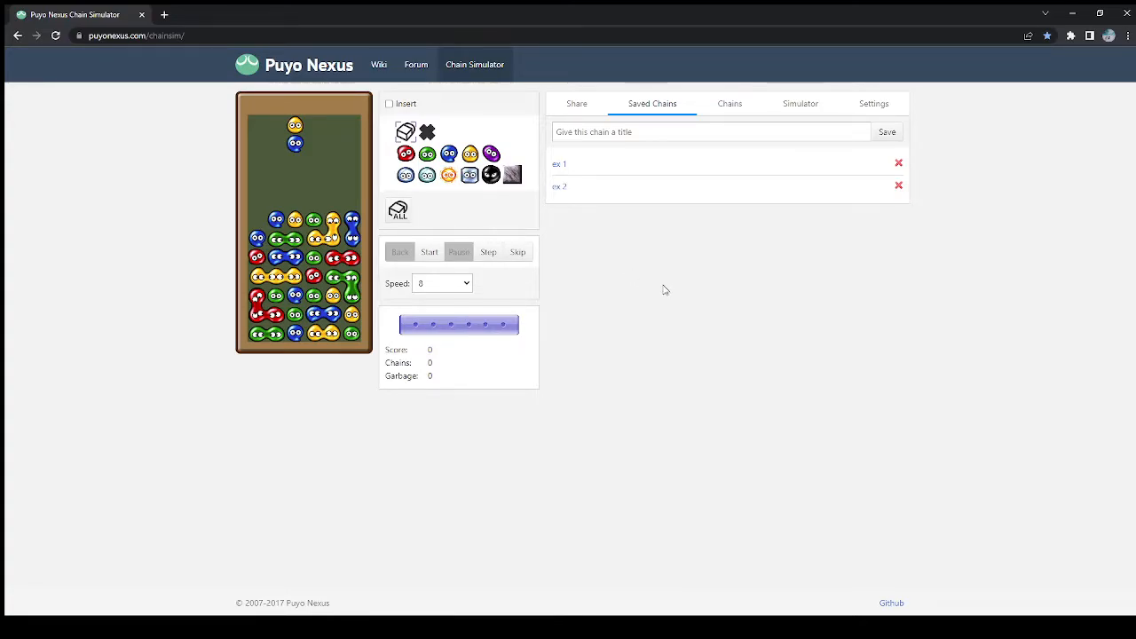
mouse_move(680, 309)
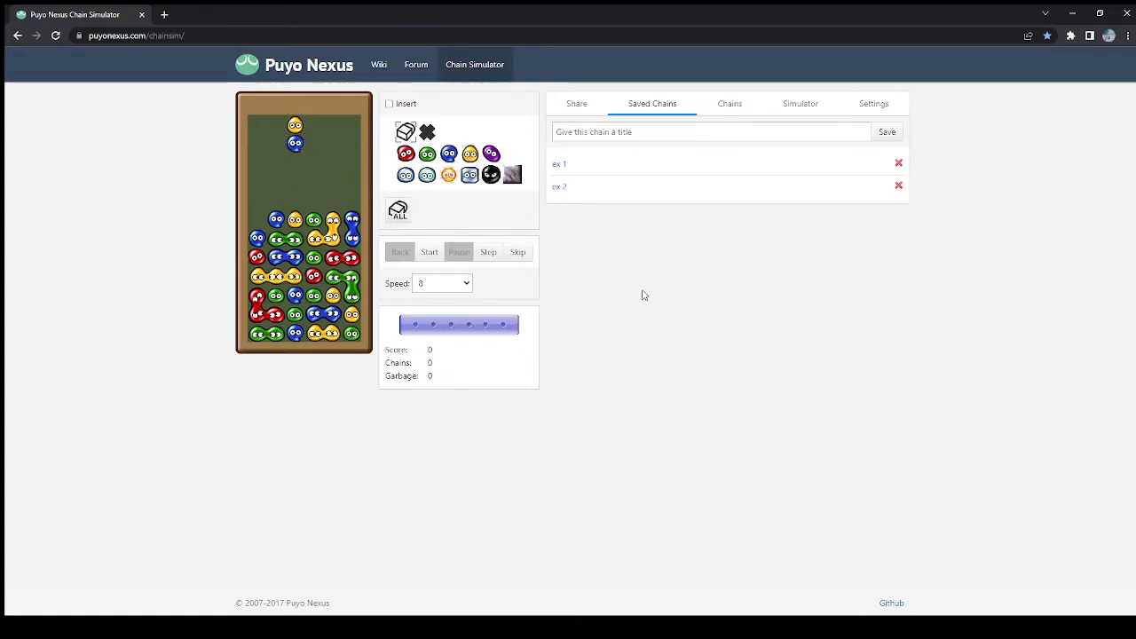
mouse_move(625, 327)
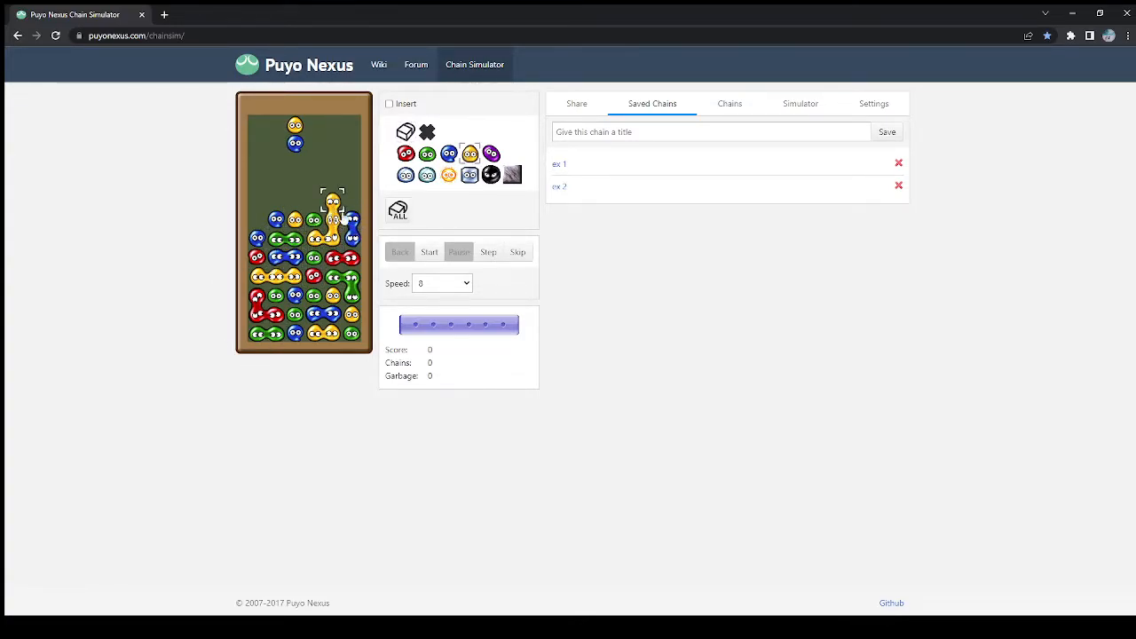
Play back the base chain to a 7-chain and reset the field to its starting layout.
click(429, 252)
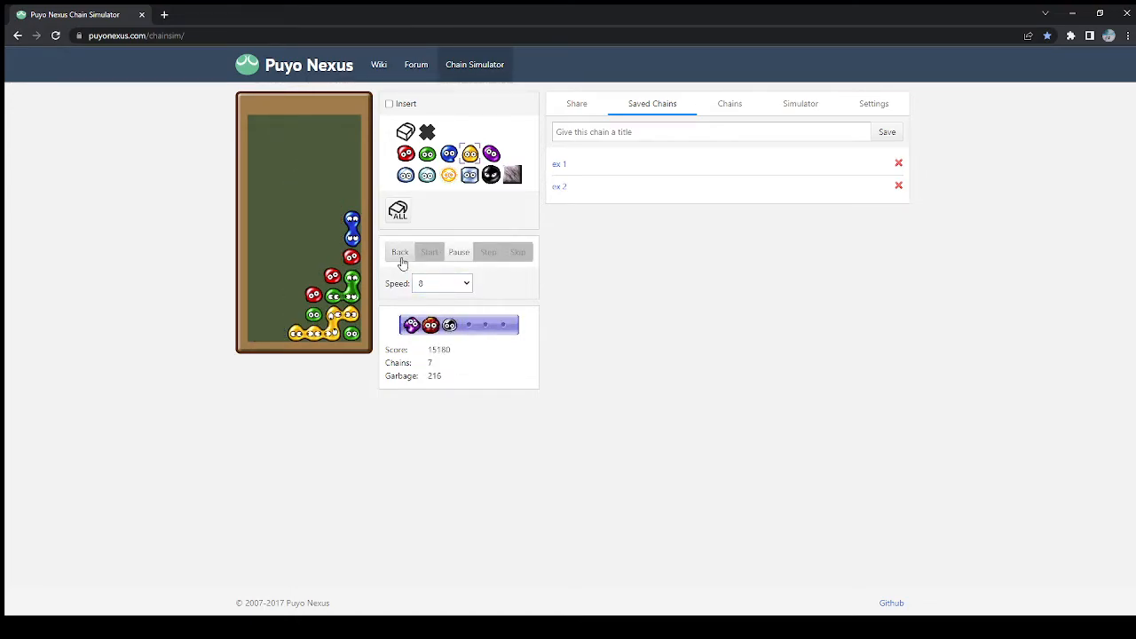
click(398, 252)
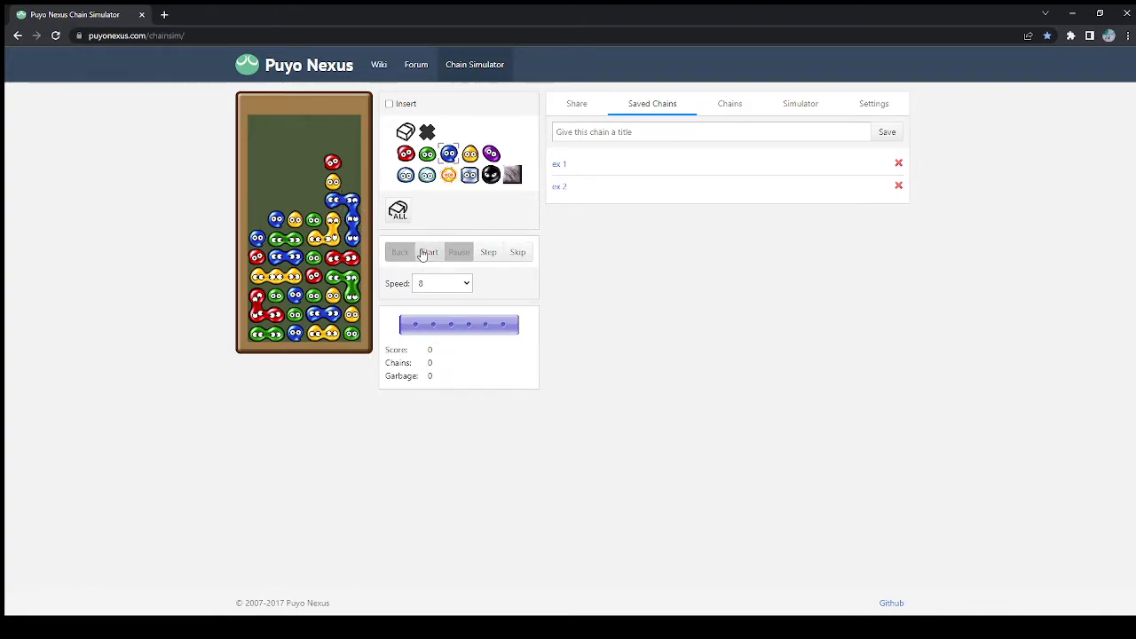
Play back the right-stack extension as a 5-chain and return to edit mode.
click(428, 253)
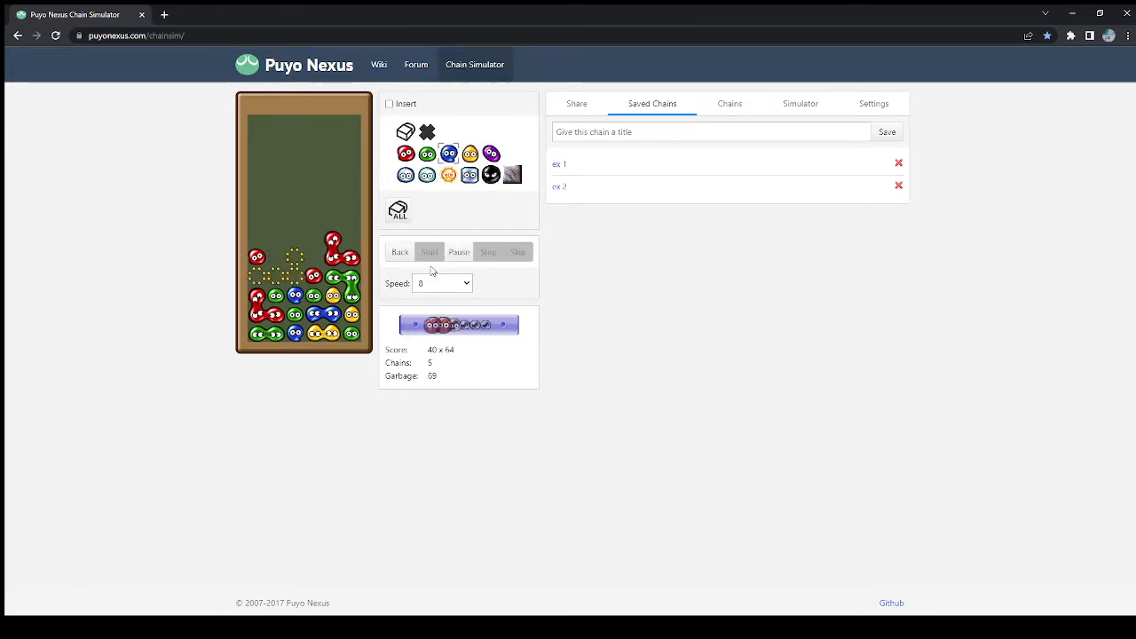
click(399, 252)
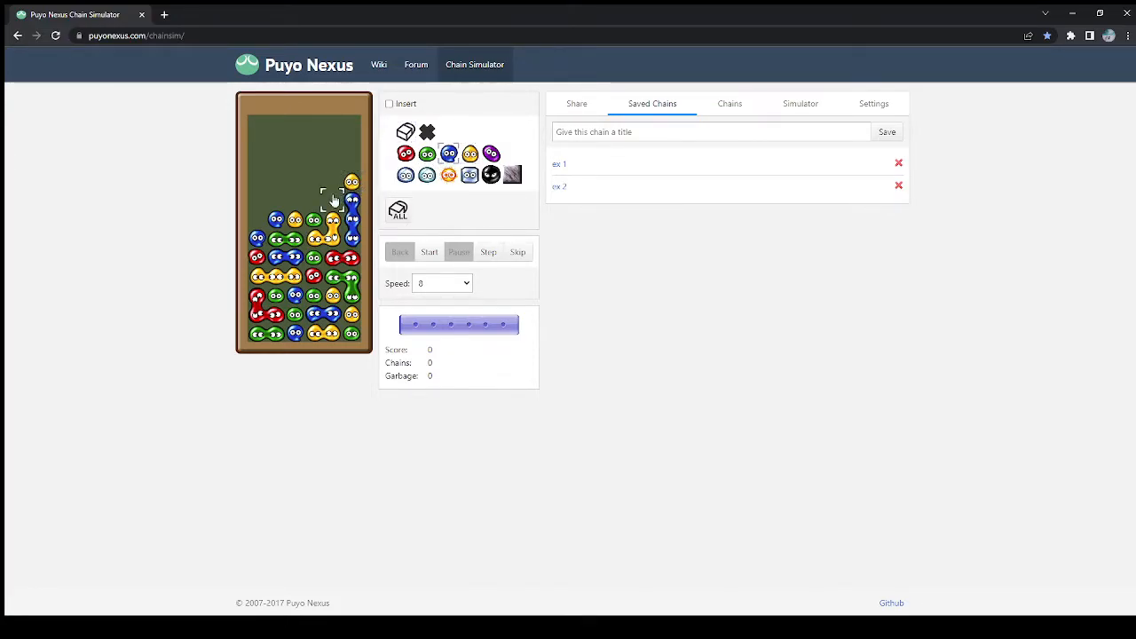
Build the tall right-stack extension, play it as a 13-chain, then restore the base field.
click(430, 252)
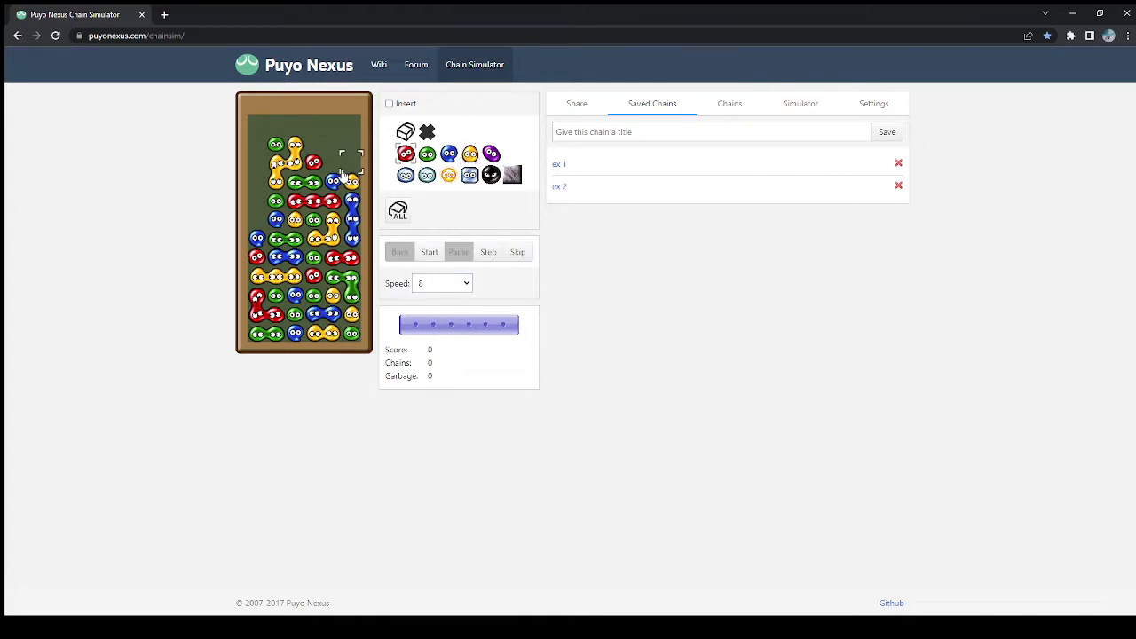
click(430, 252)
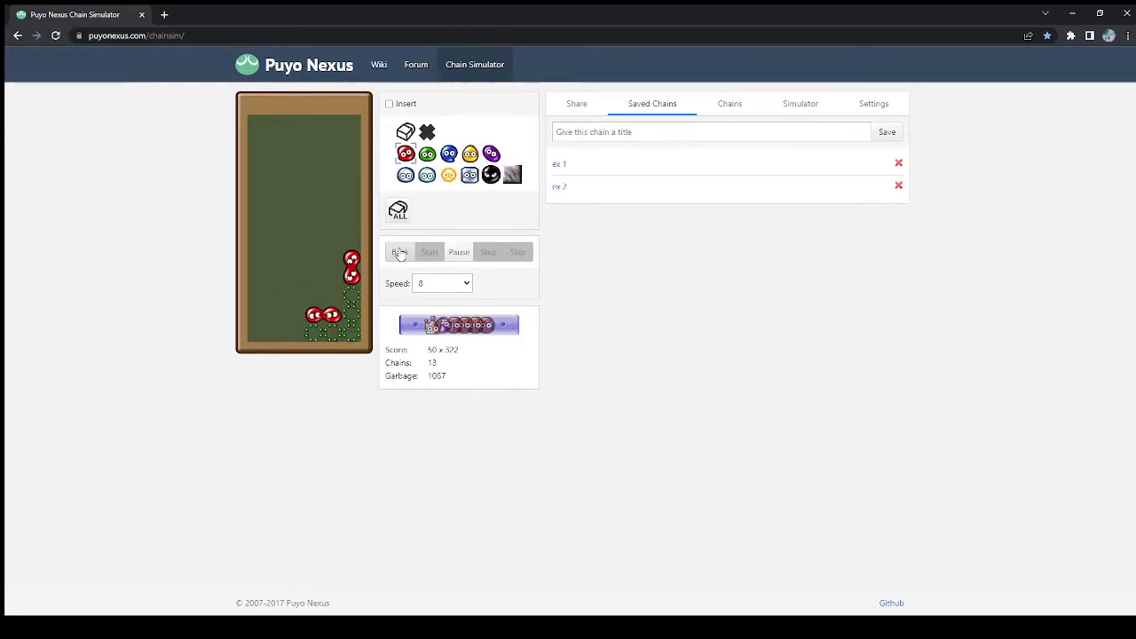
click(400, 252)
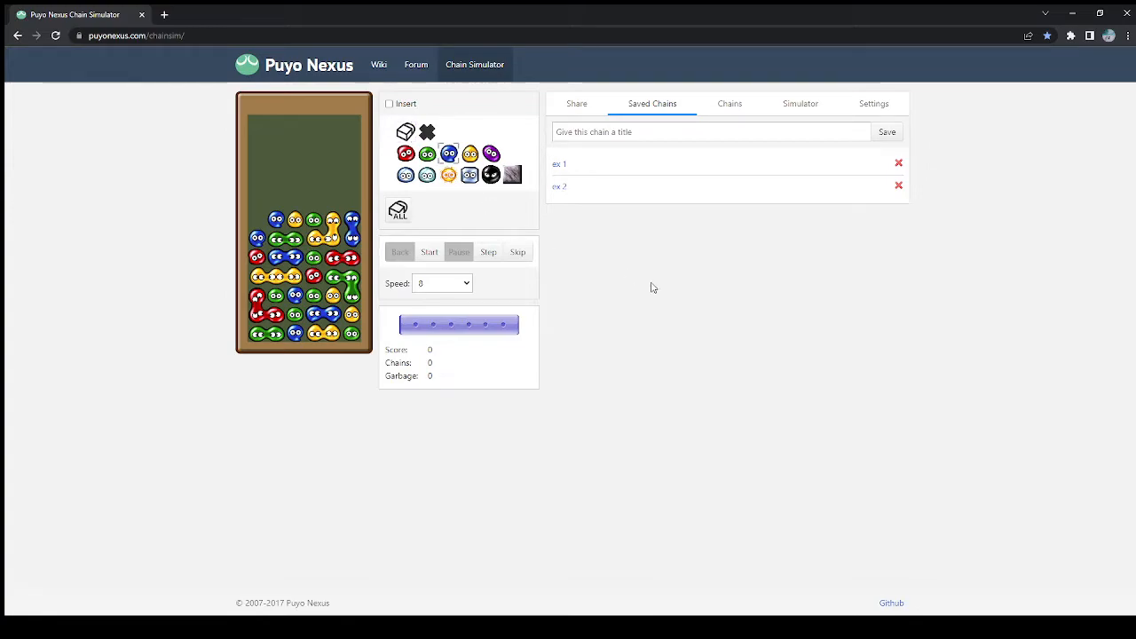
mouse_move(671, 320)
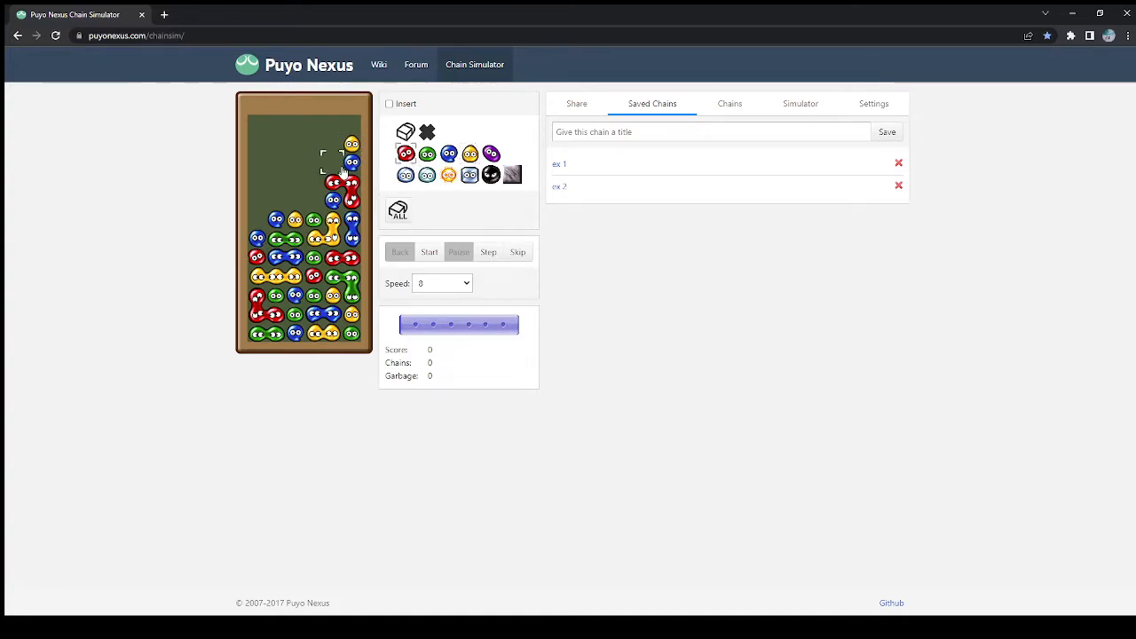
Place a puyo on the right-side extension and choose red as the next colour.
click(430, 252)
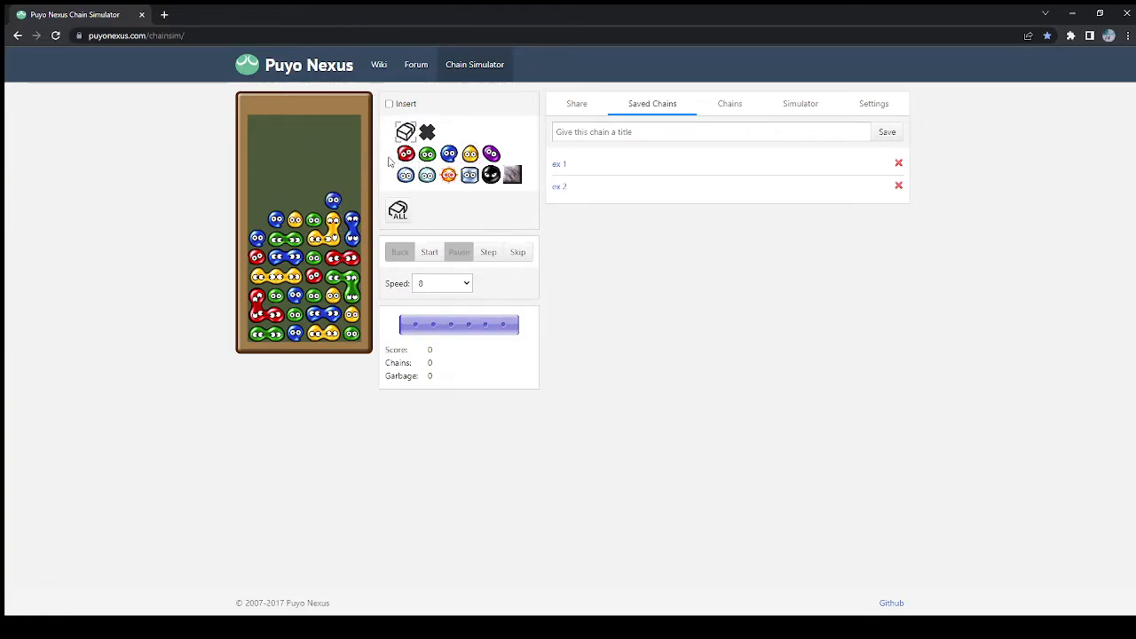
click(256, 181)
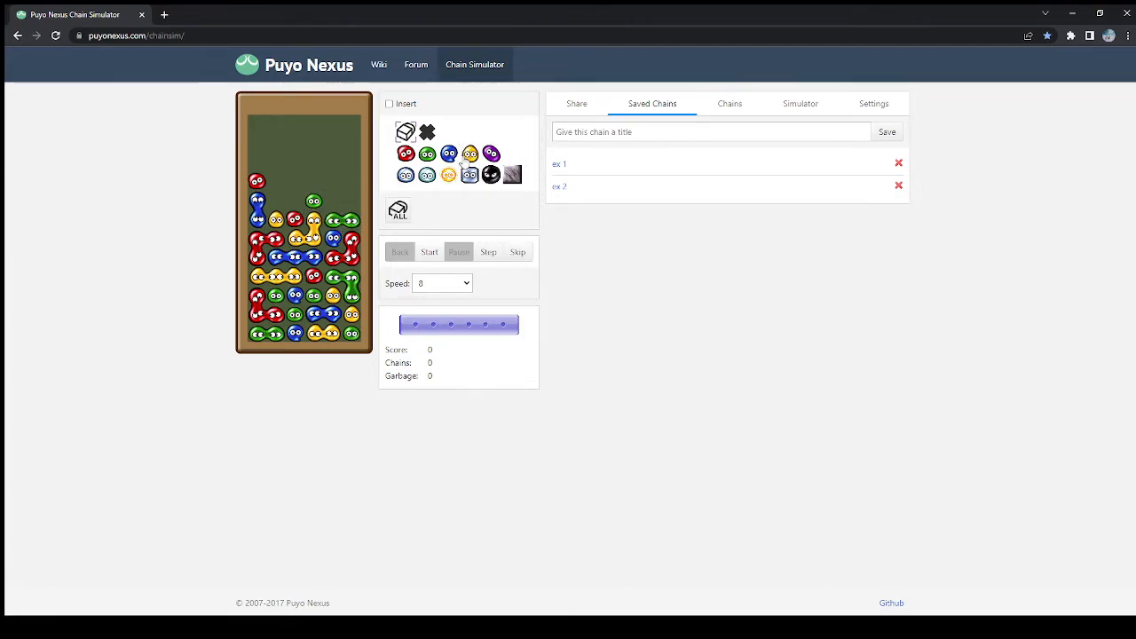
mouse_move(390, 177)
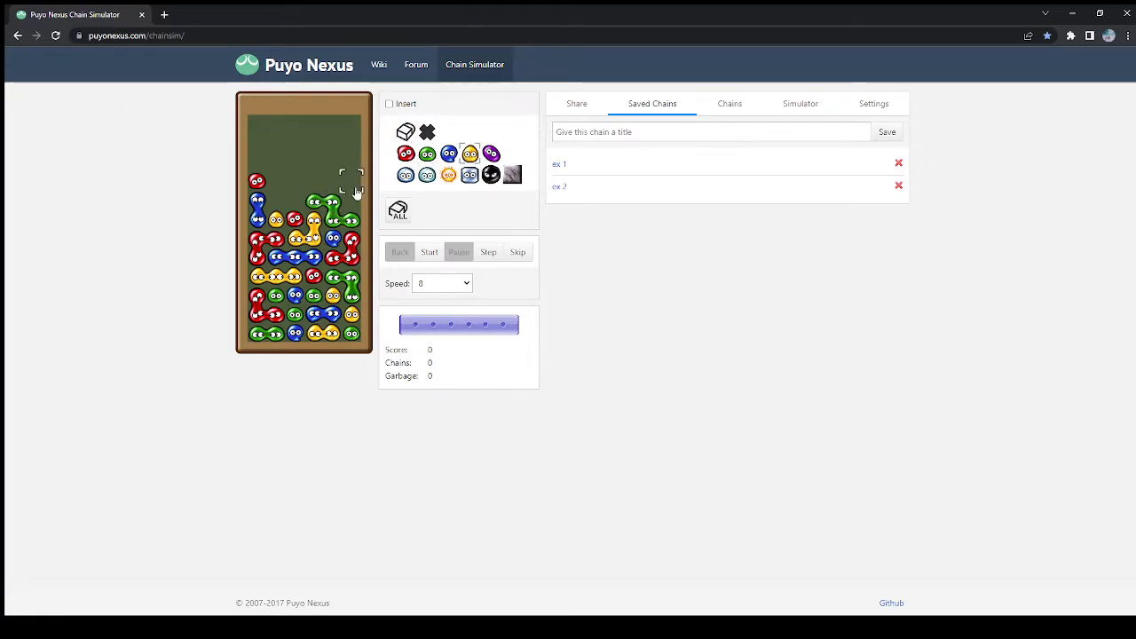
Top off the right column and reset the field to its starting layout.
click(430, 252)
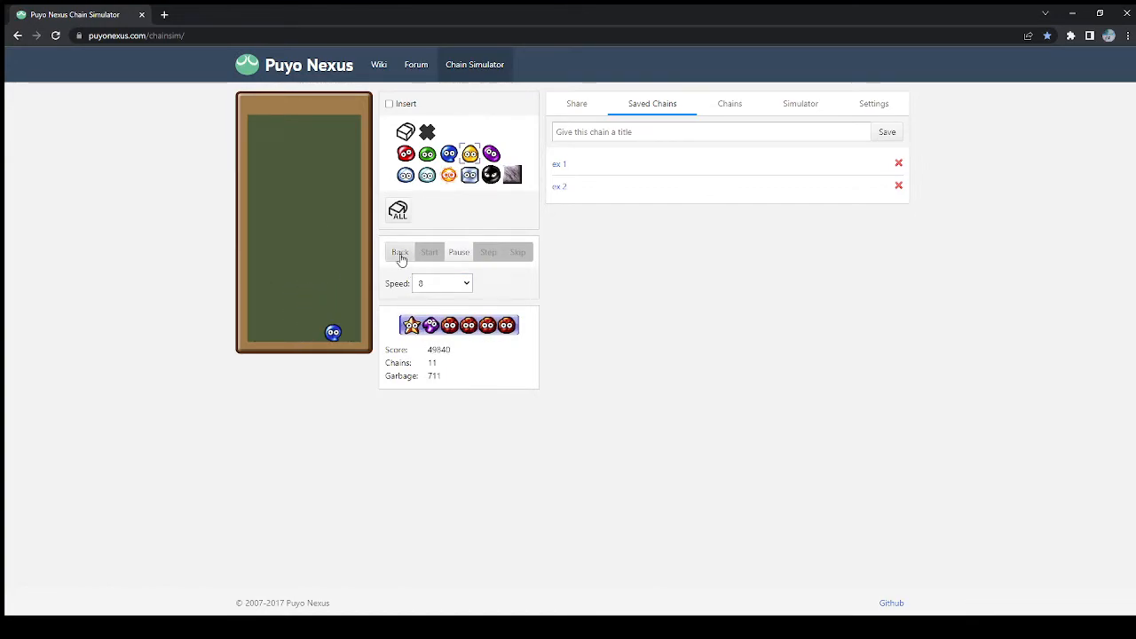
click(399, 252)
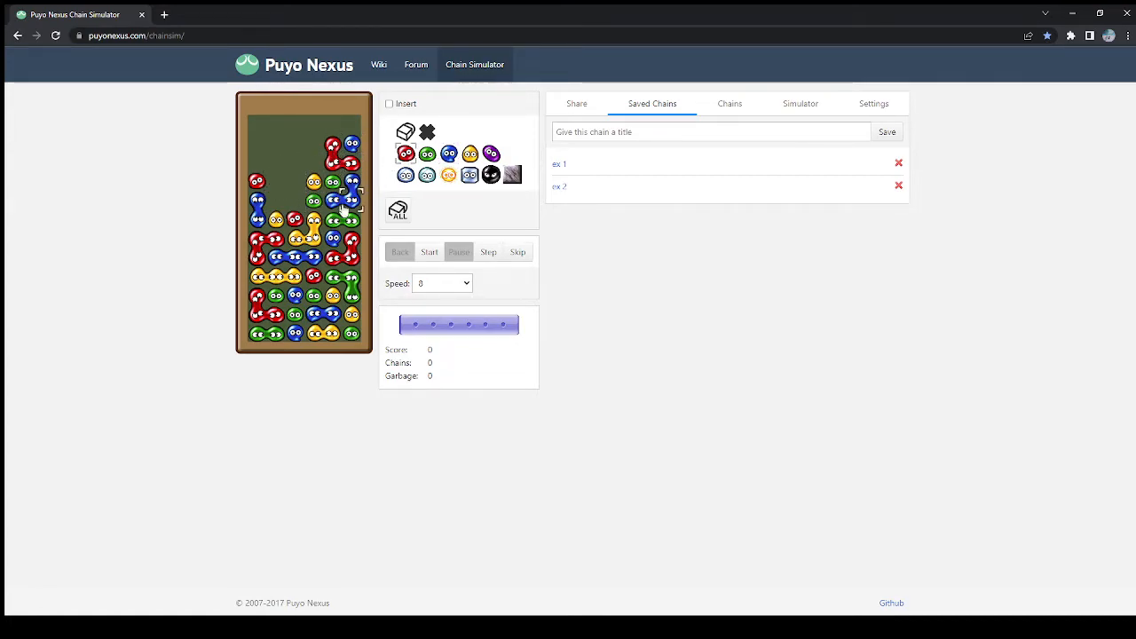
mouse_move(366, 193)
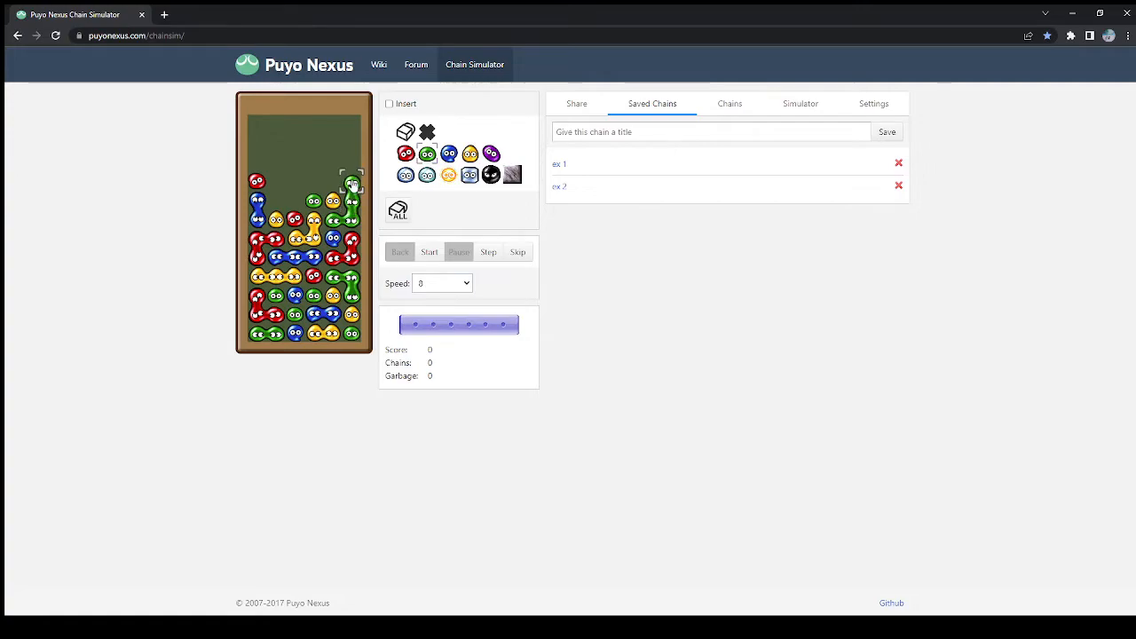
Play back the extension as an 11-chain and return the field to its starting layout.
click(430, 252)
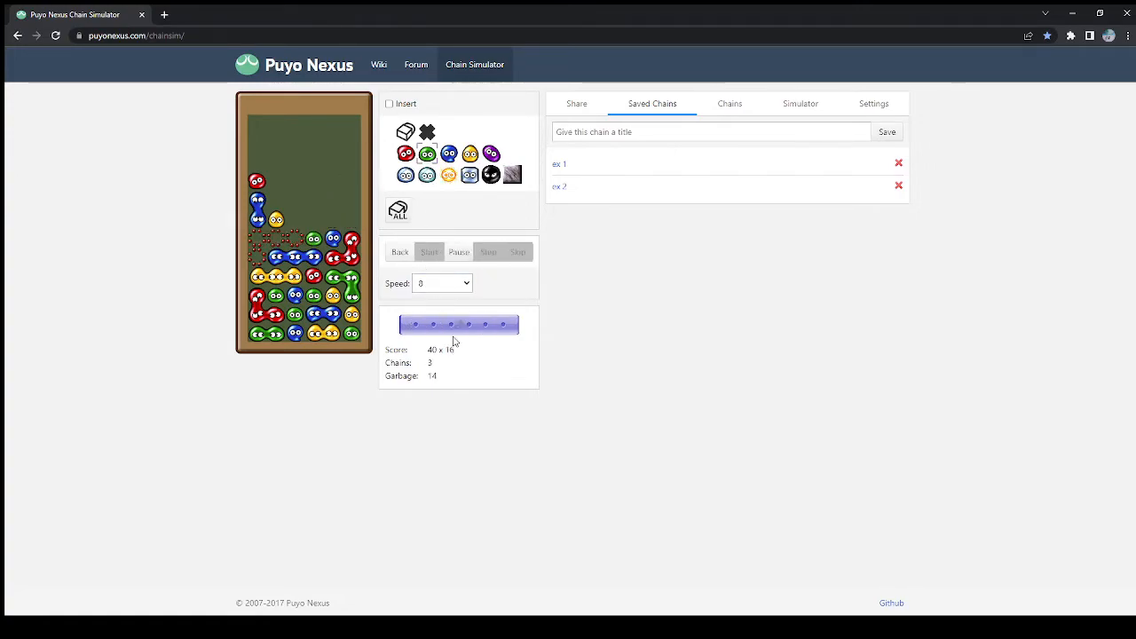
click(399, 252)
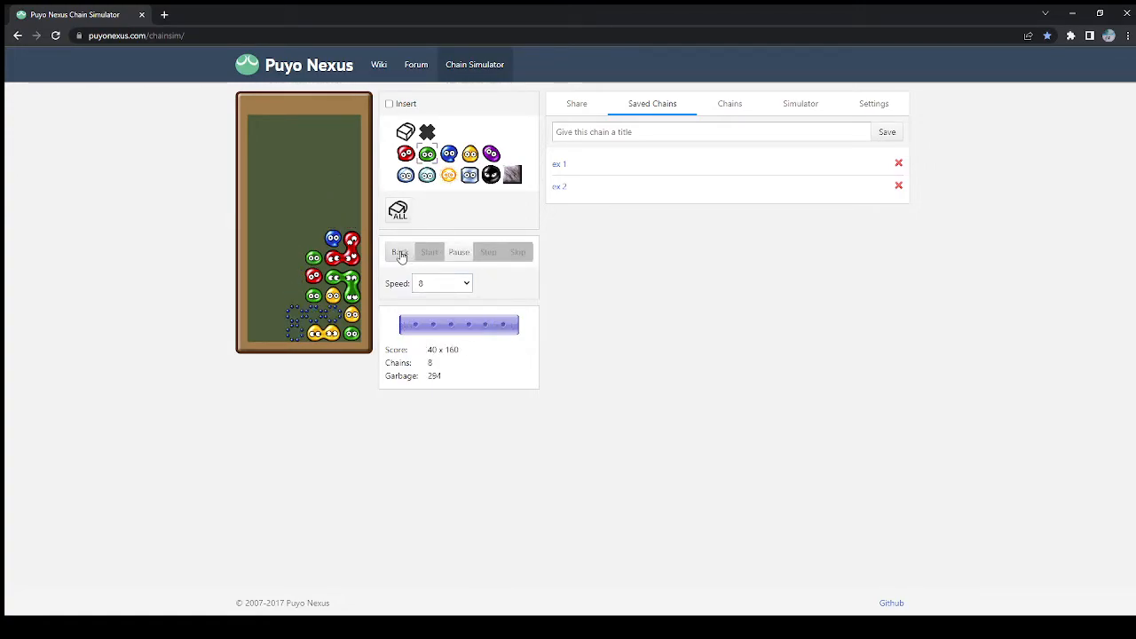
click(399, 252)
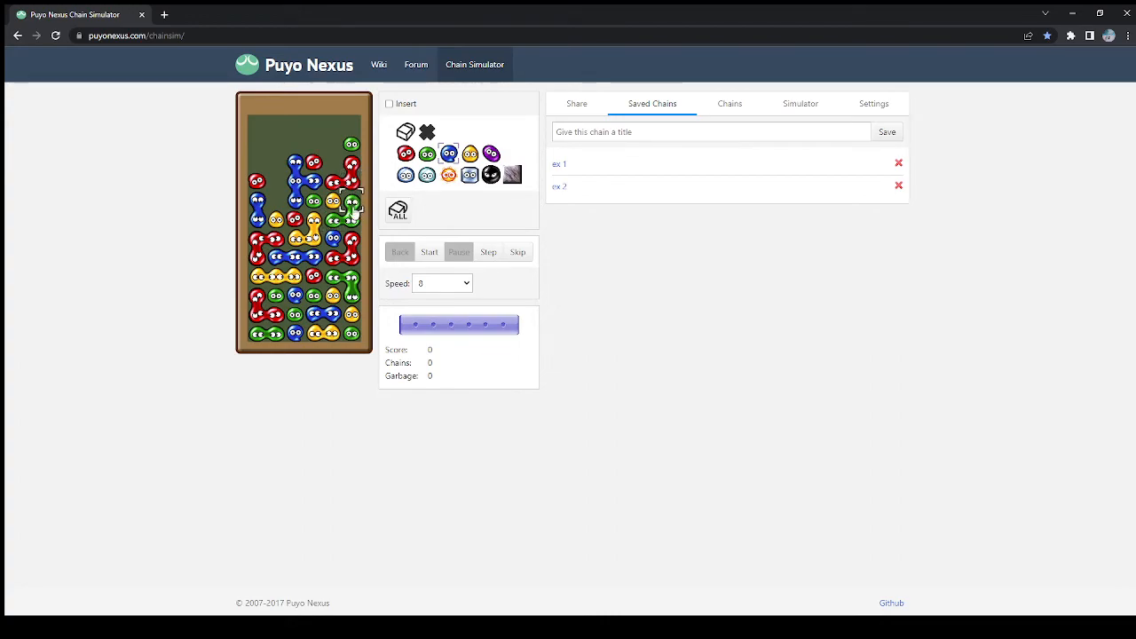
Play the newest extension briefly and reset the field to its starting layout.
click(430, 252)
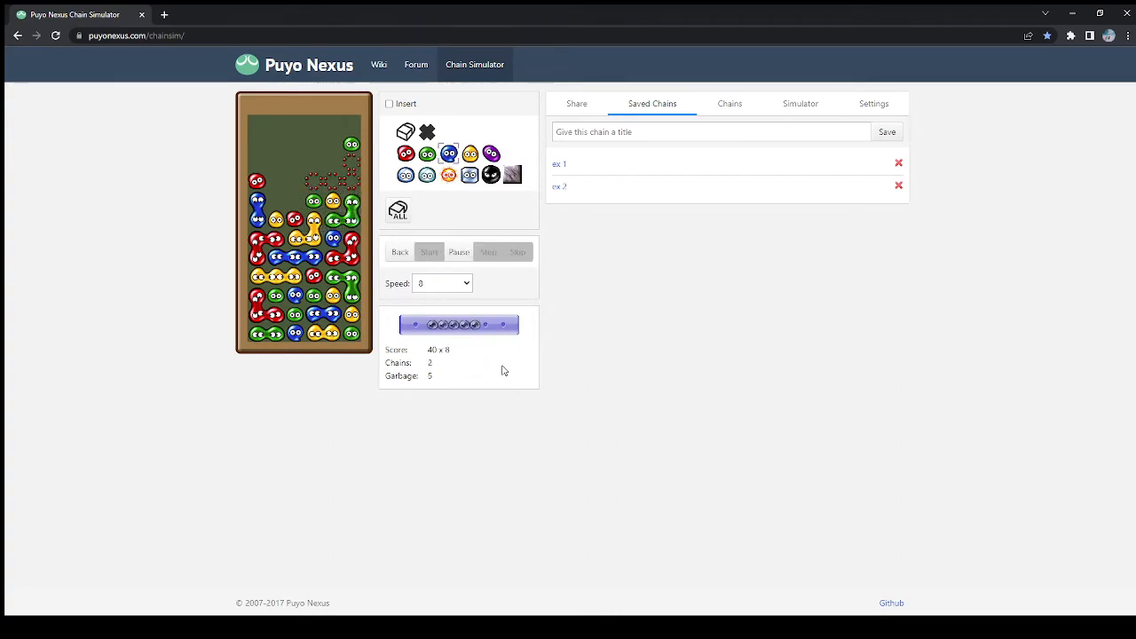
click(400, 252)
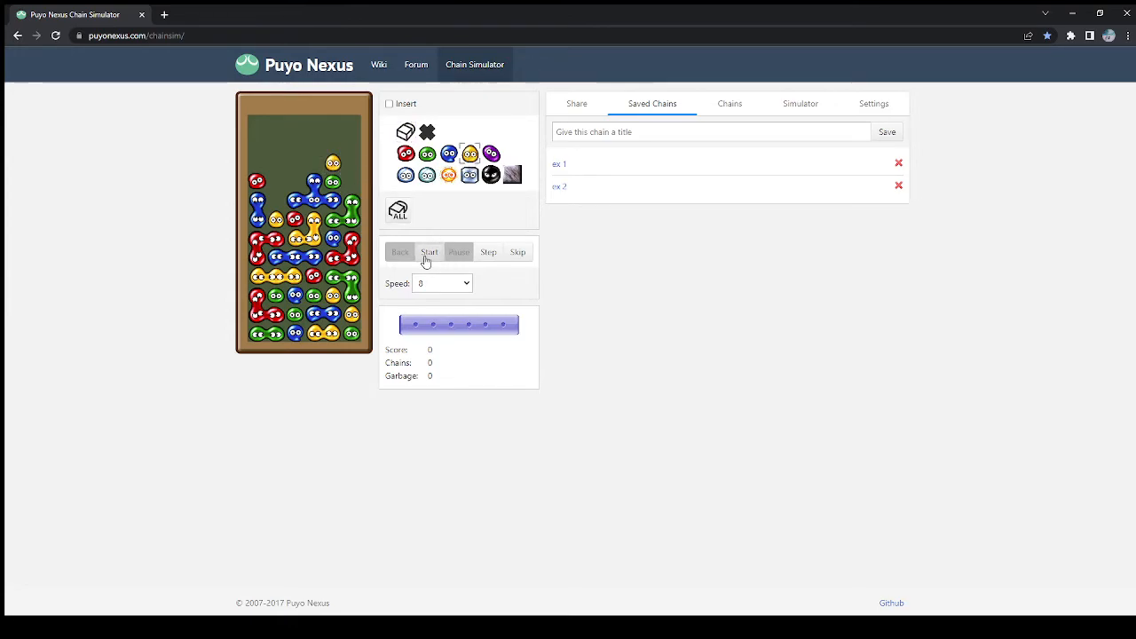
Play back the 5-chain extension, reset, and edit the puyos near the stack top.
click(430, 252)
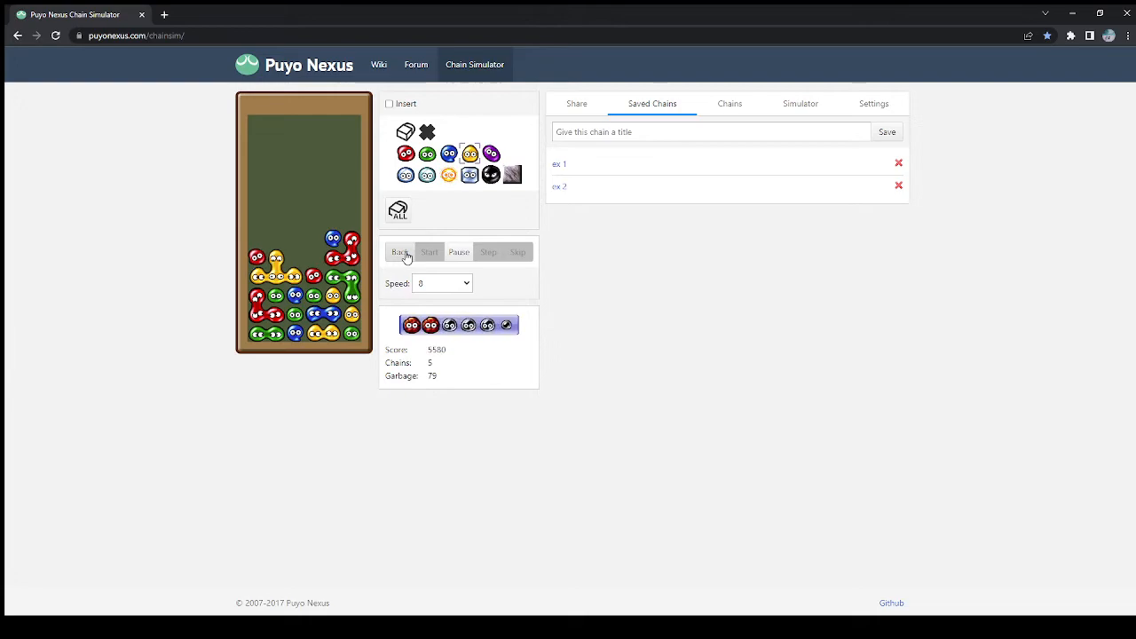
click(399, 252)
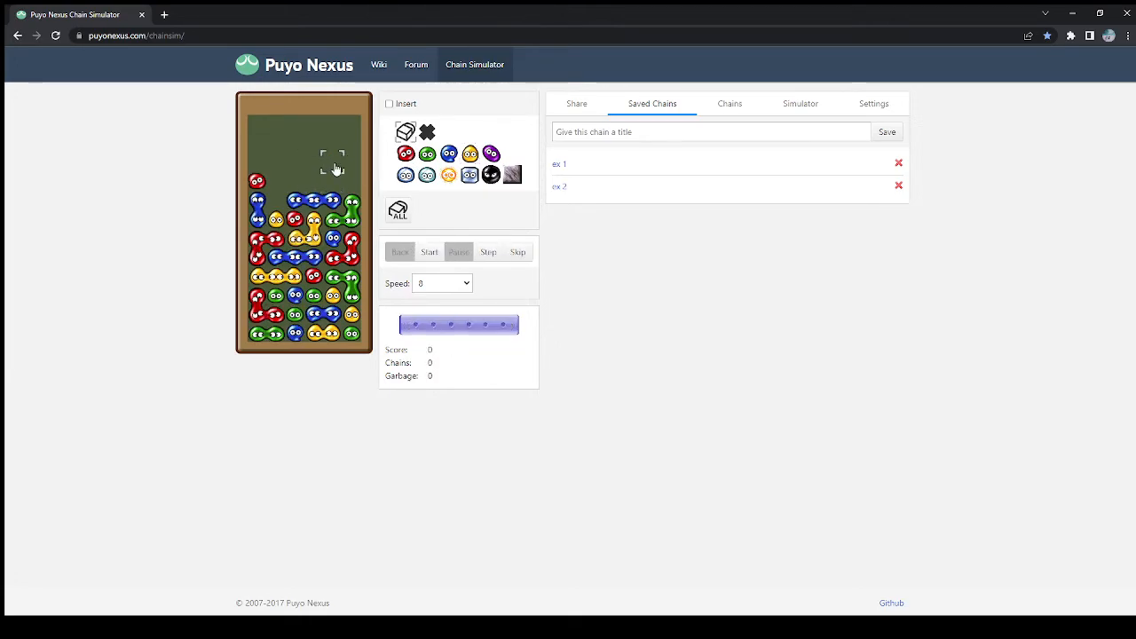
click(313, 181)
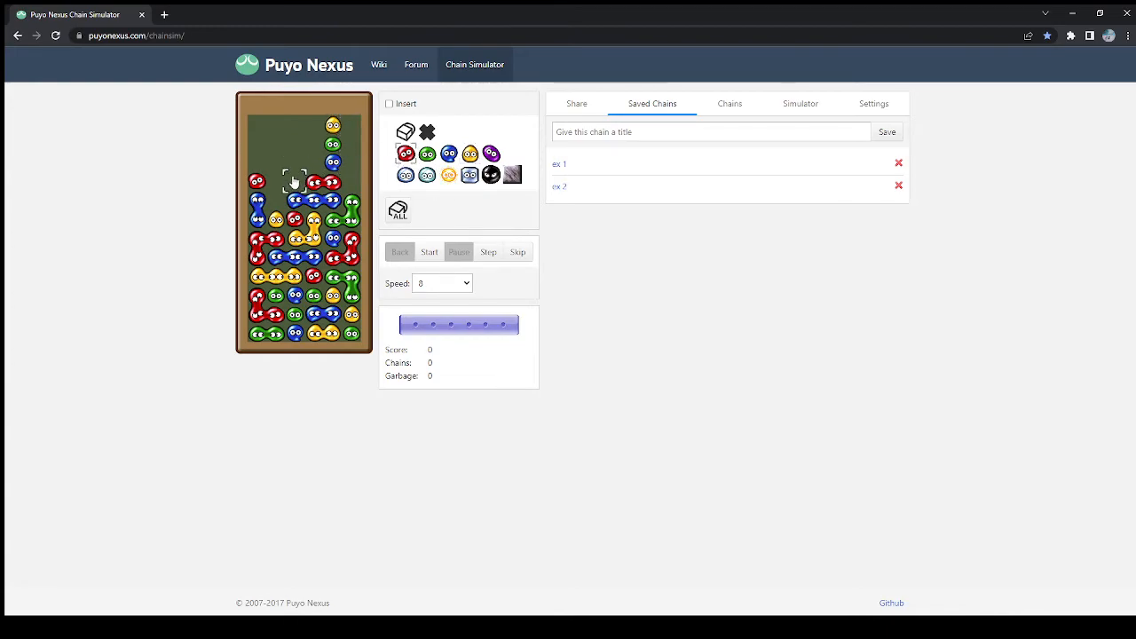
Play back the new top variation and return the field to its starting layout.
click(429, 252)
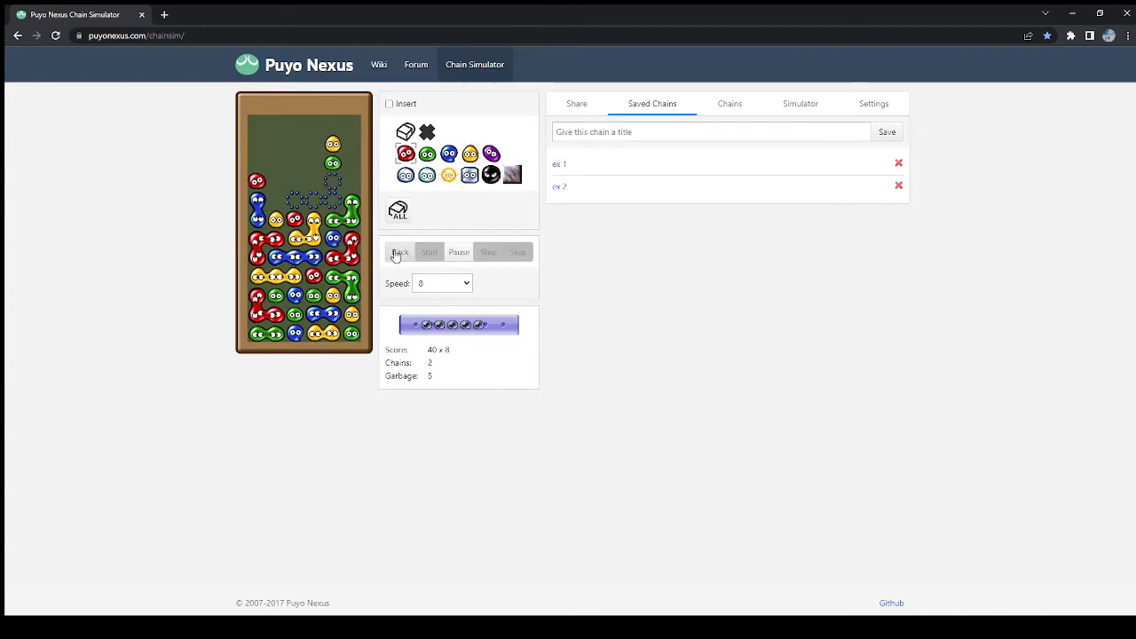
click(398, 252)
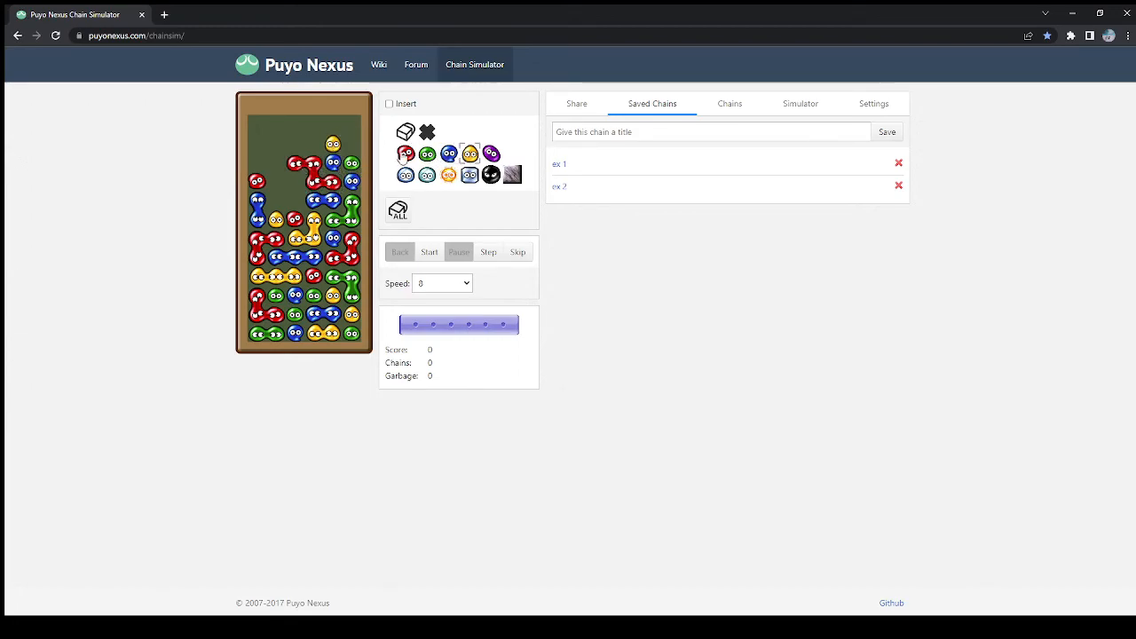
Play back the 6-chain extension and reset the field to its starting layout.
click(430, 252)
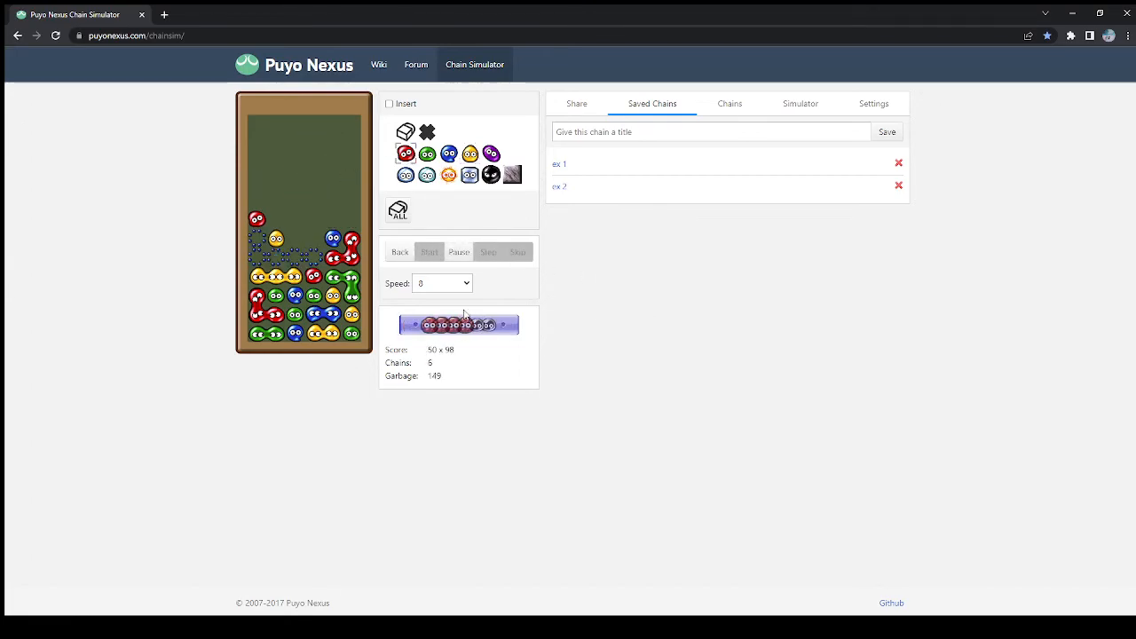
click(398, 212)
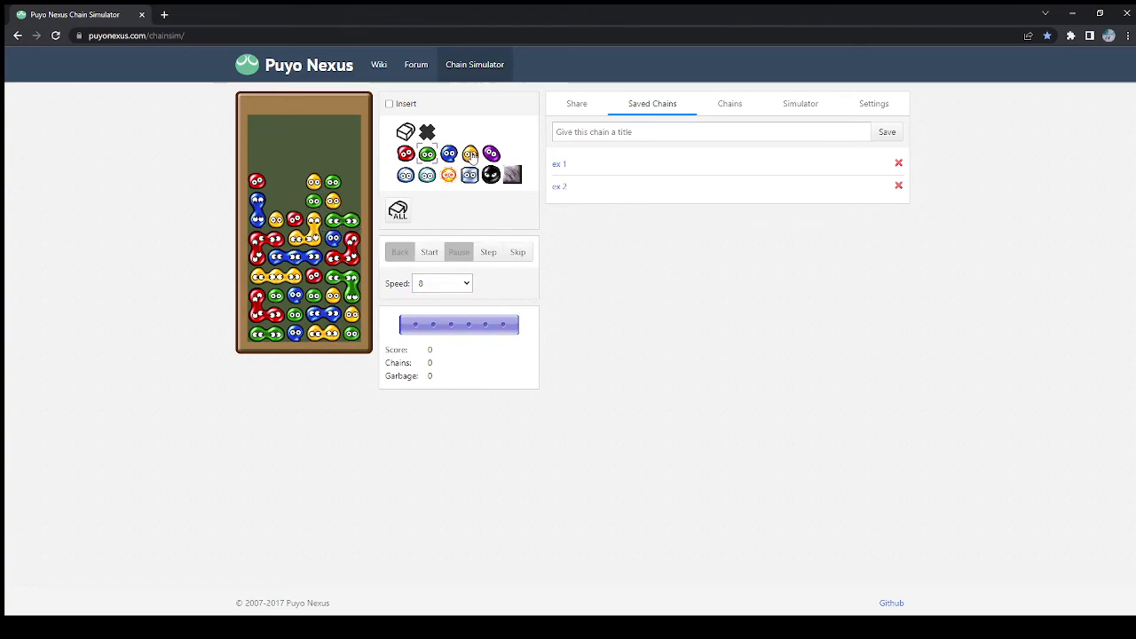
mouse_move(368, 177)
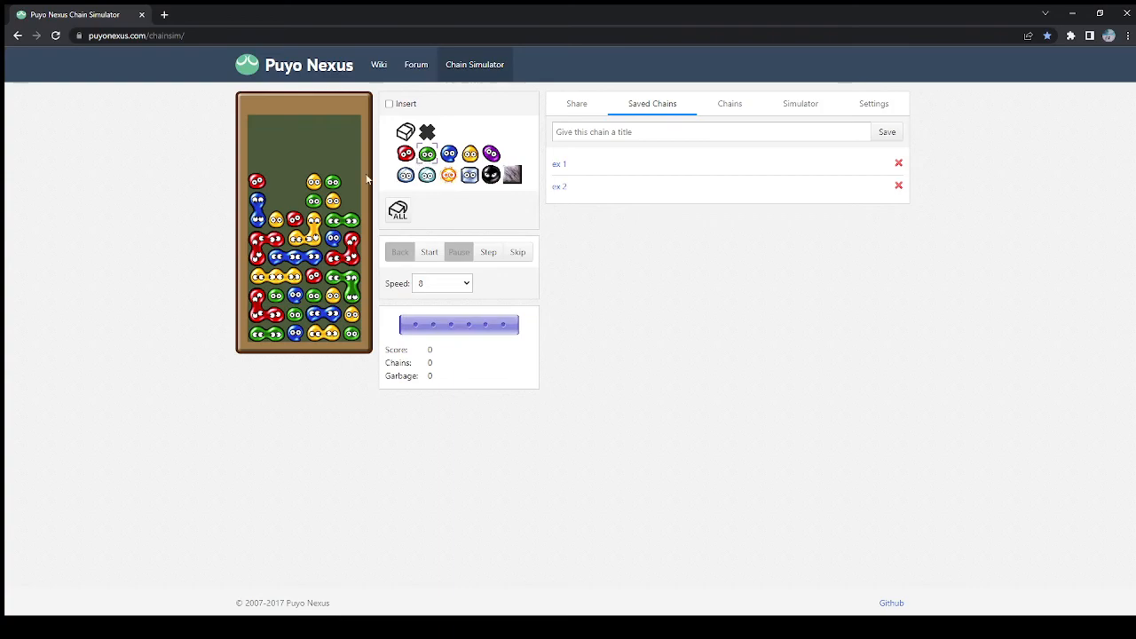
mouse_move(348, 199)
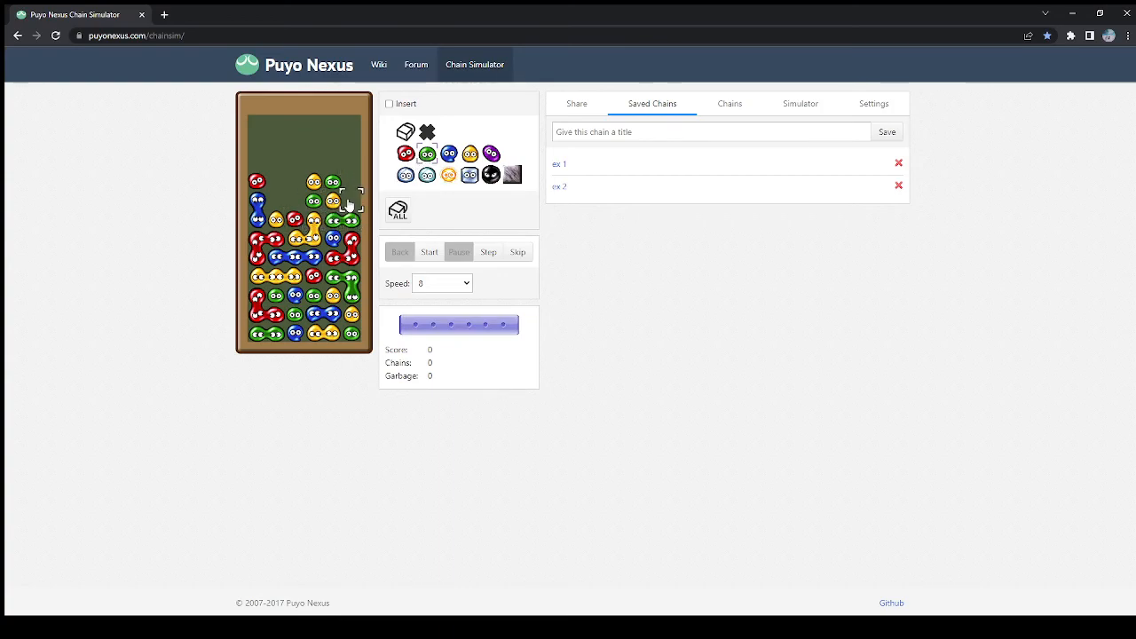
Play the 11-chain extension, reset, then start playback of the reworked right-column top.
click(430, 252)
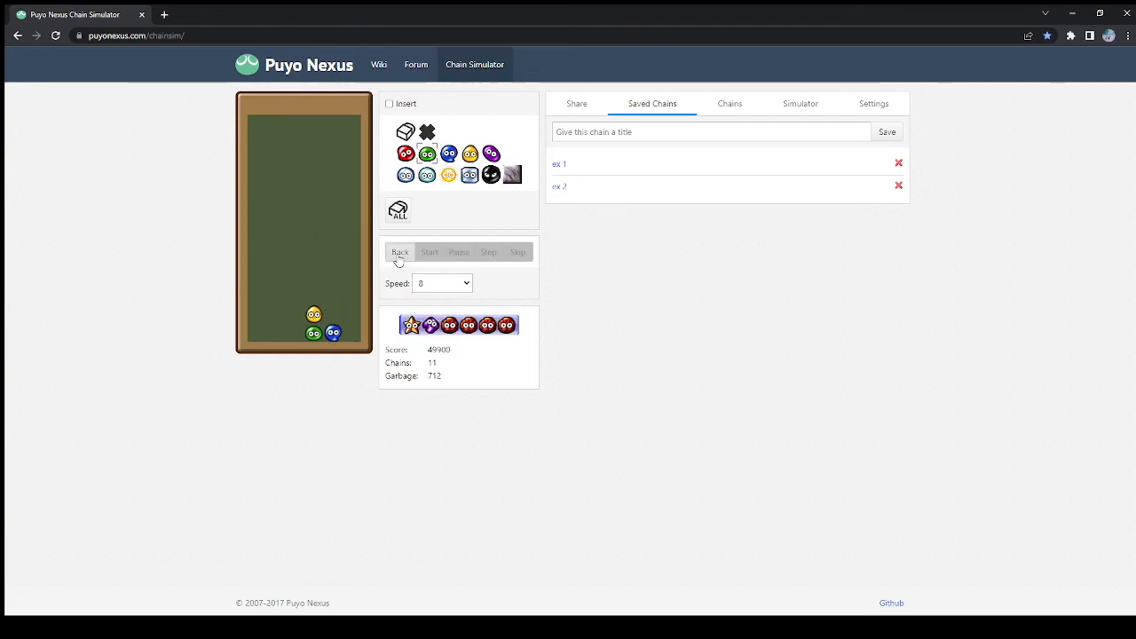
click(399, 253)
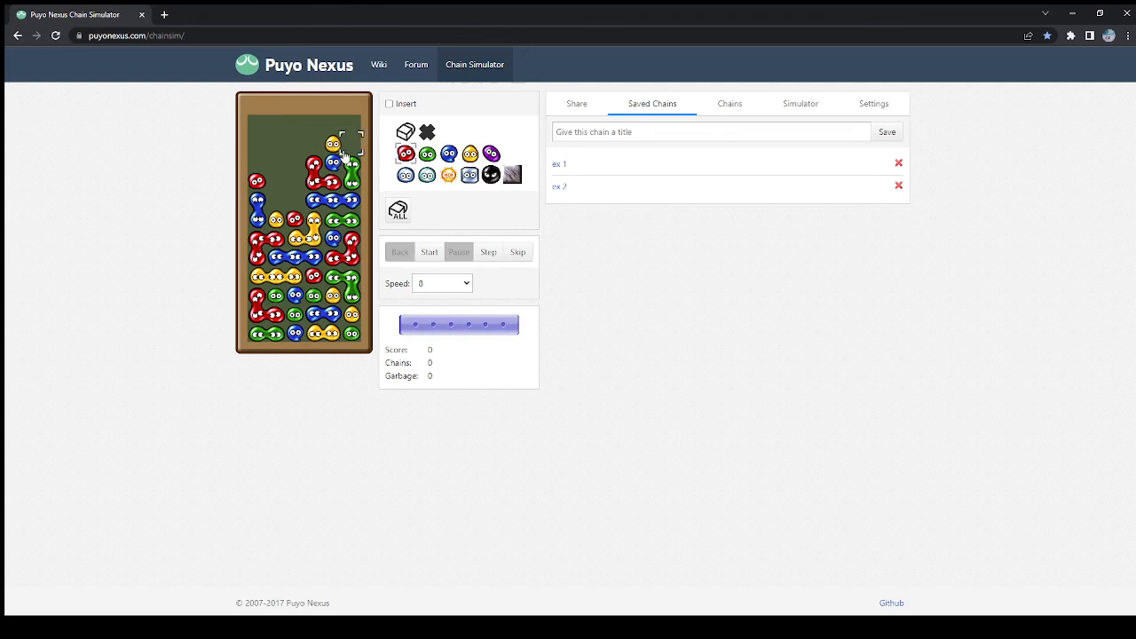
click(429, 252)
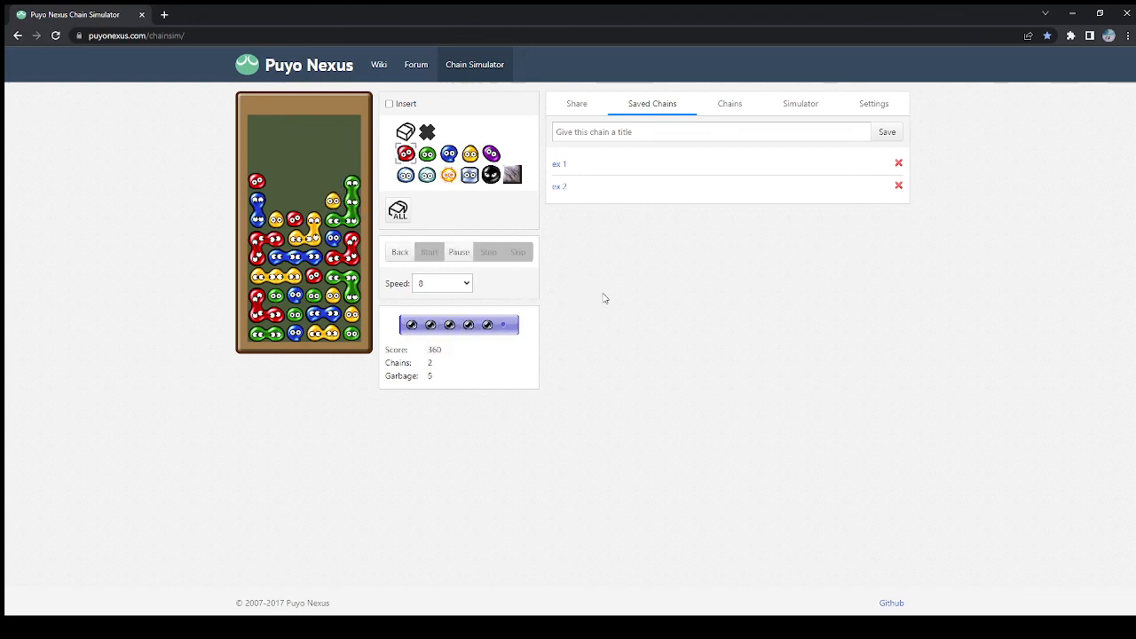